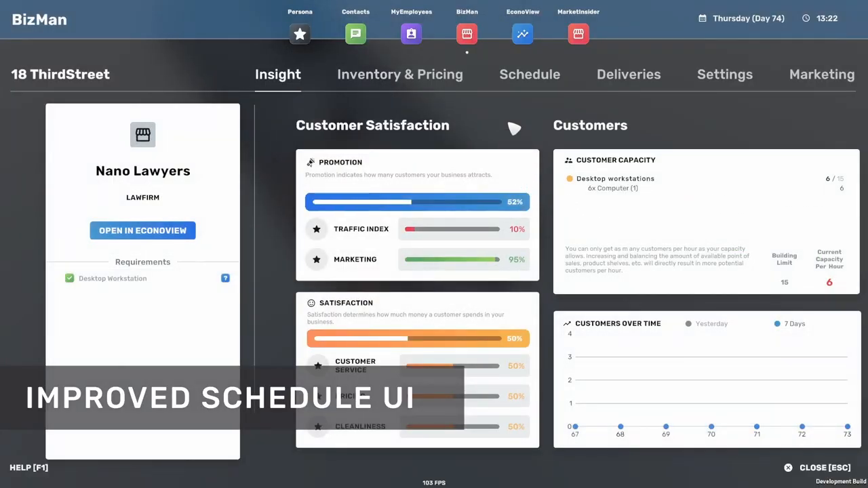
pyautogui.click(529, 73)
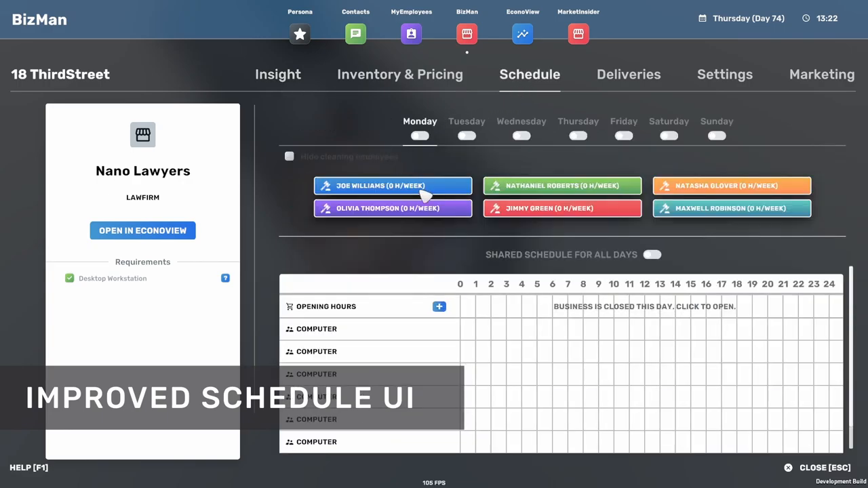
pyautogui.click(419, 136)
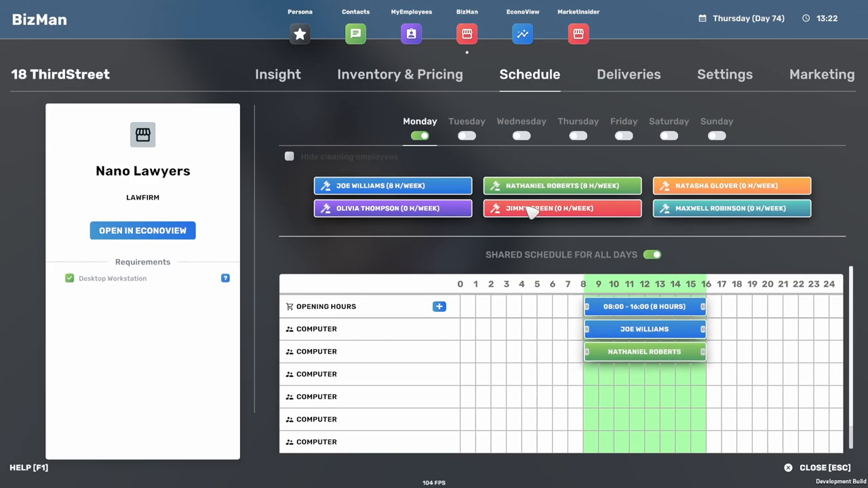
pyautogui.click(562, 208)
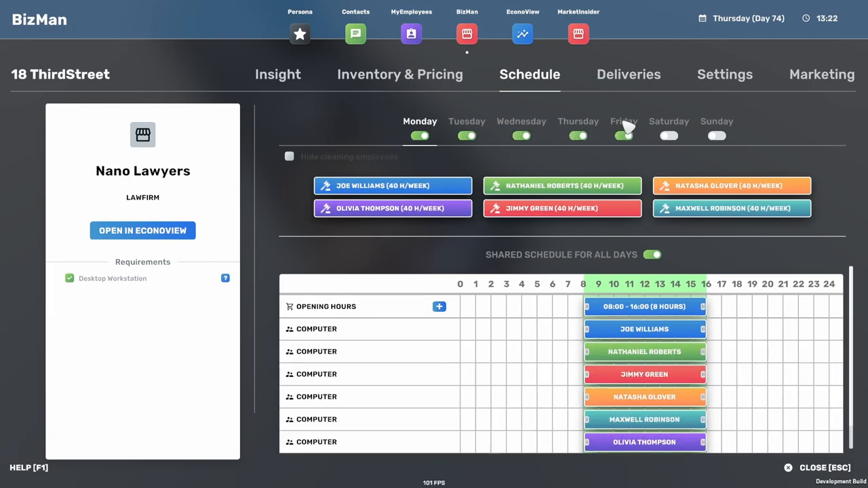
pyautogui.click(667, 125)
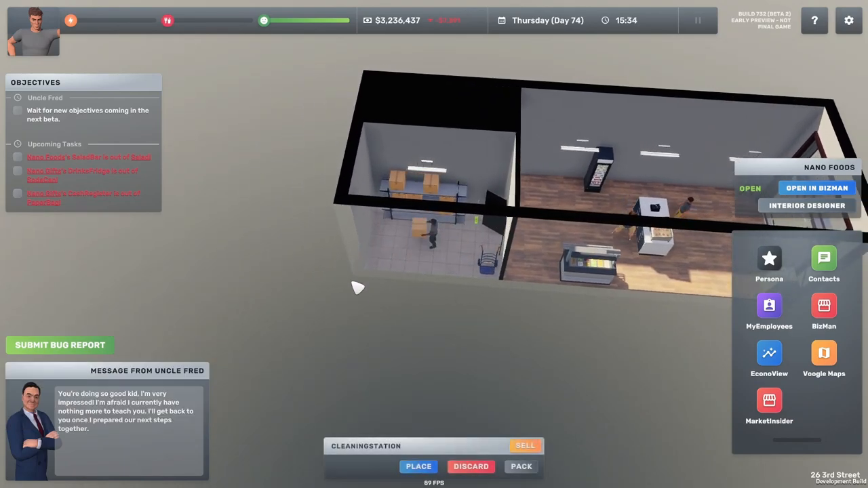
# Check the salad bar's contents, then view Nano Foods' customer capacity and staff schedule in BizMan
pyautogui.click(418, 466)
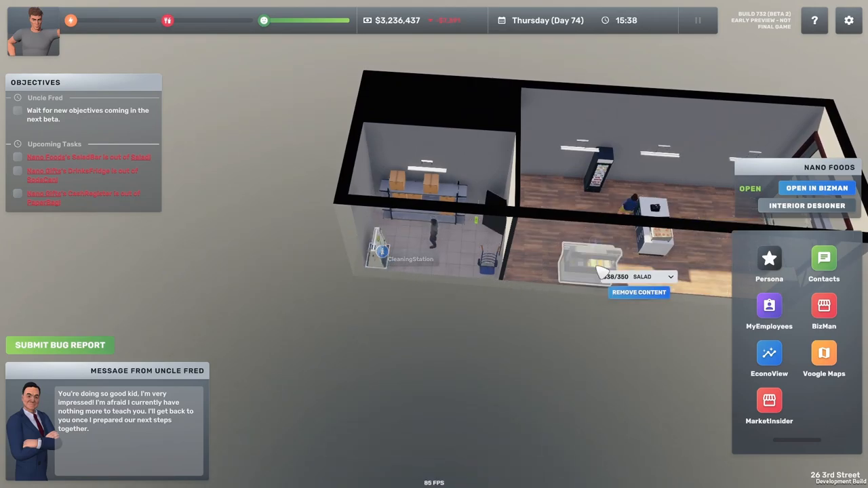
pyautogui.click(817, 188)
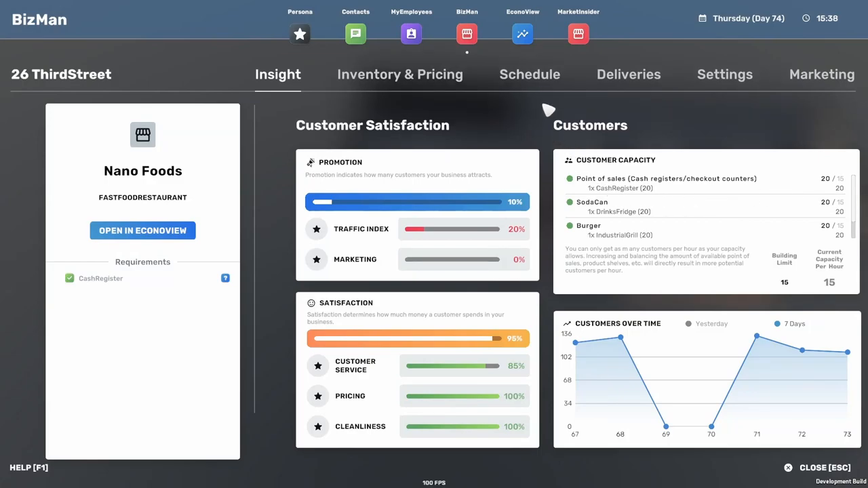
pyautogui.click(529, 73)
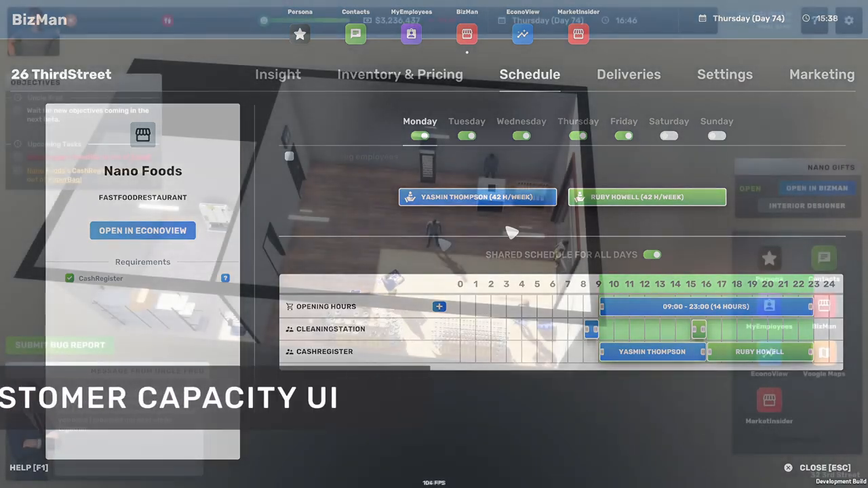
# View Nano Gifts in BizMan and scroll through its Customer Capacity breakdown
pyautogui.click(825, 468)
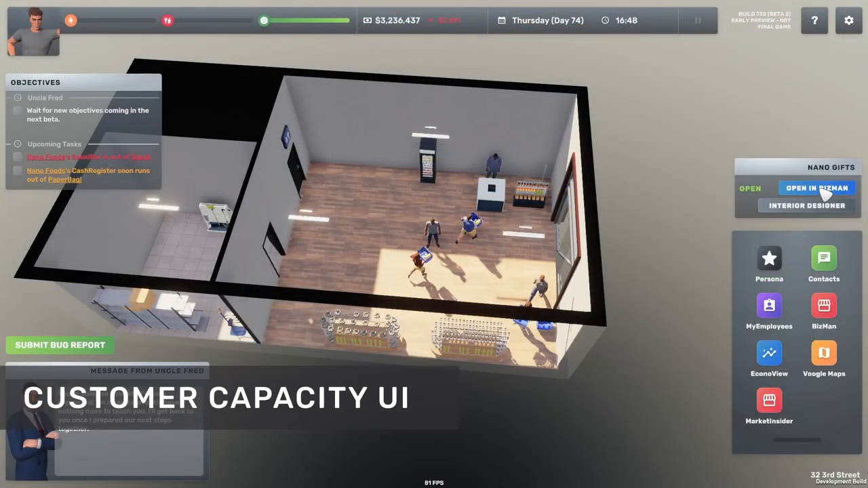
pyautogui.click(816, 187)
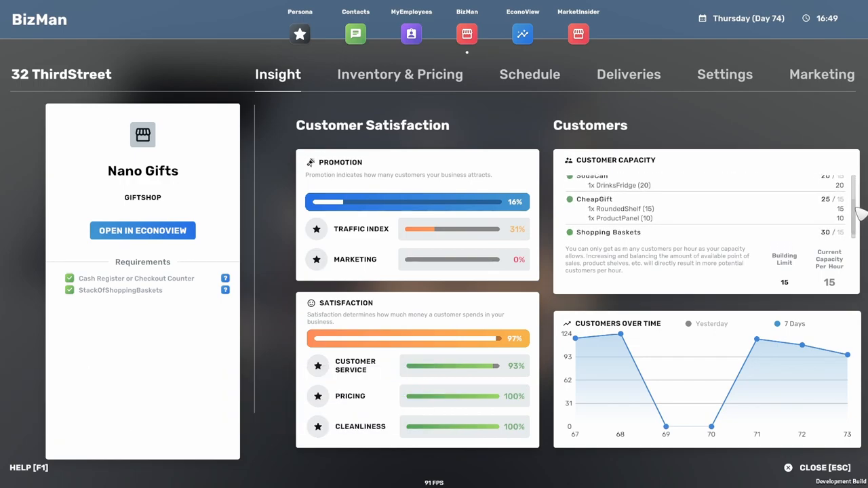
pyautogui.scroll(-3)
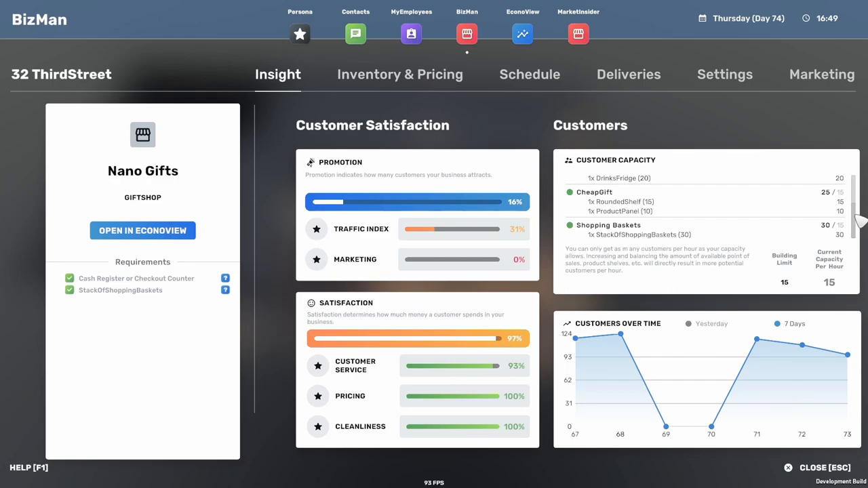
pyautogui.moveTo(862, 220)
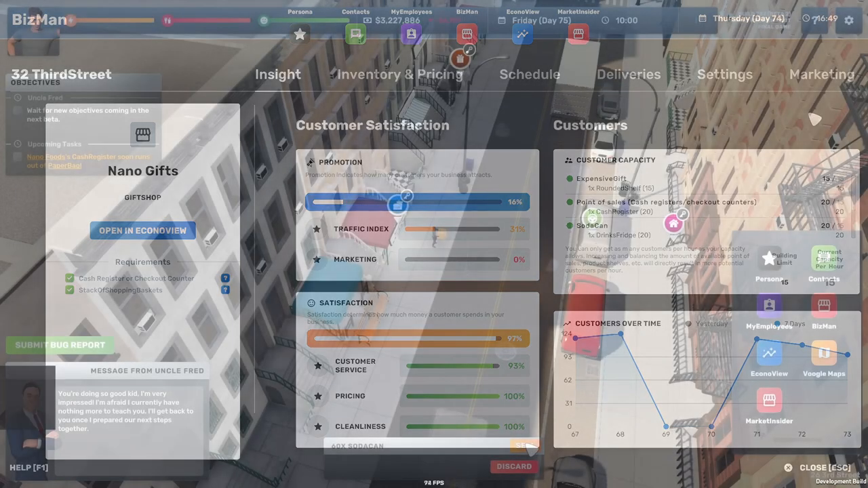
# Sell the 60 soda cans for $15, the van for $3,000 and the mop for $7
pyautogui.click(524, 445)
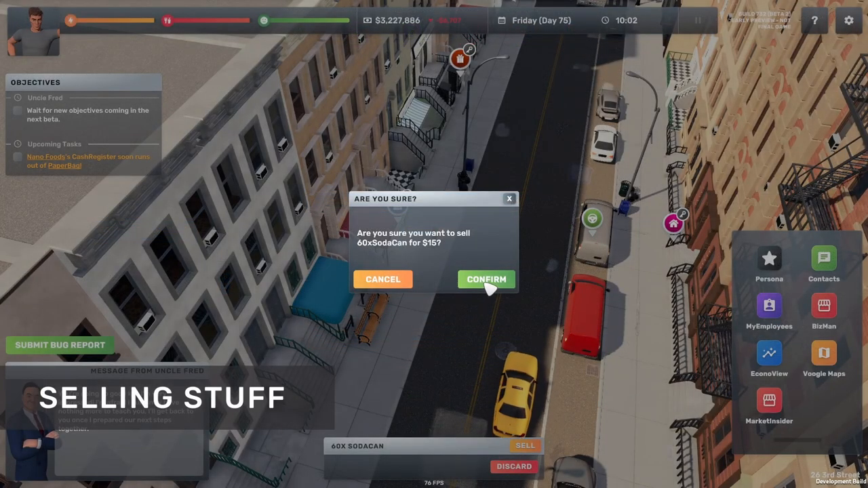
pyautogui.click(486, 279)
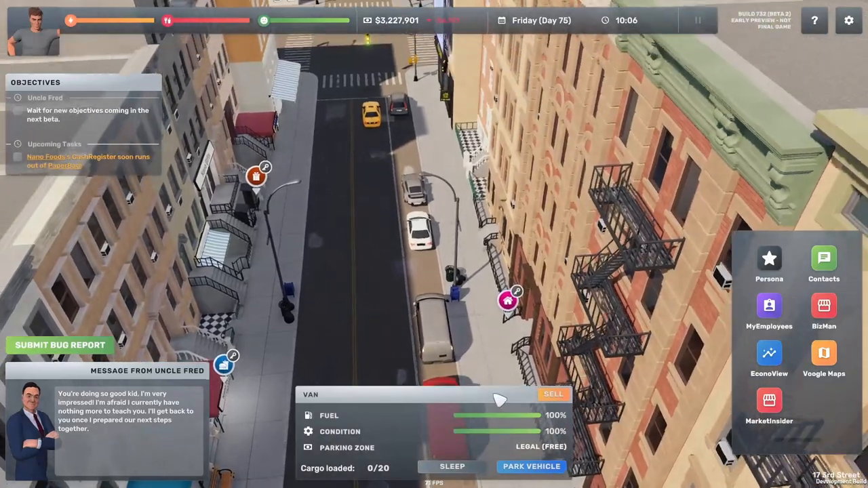
pyautogui.click(554, 394)
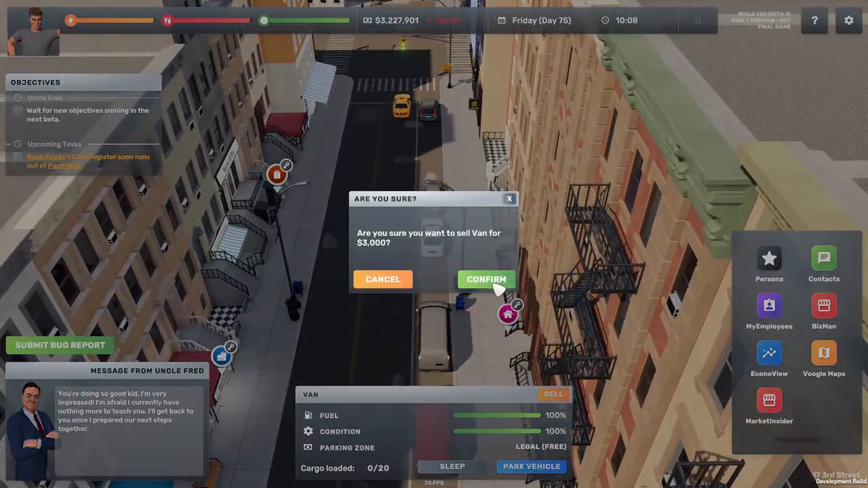
pyautogui.click(486, 280)
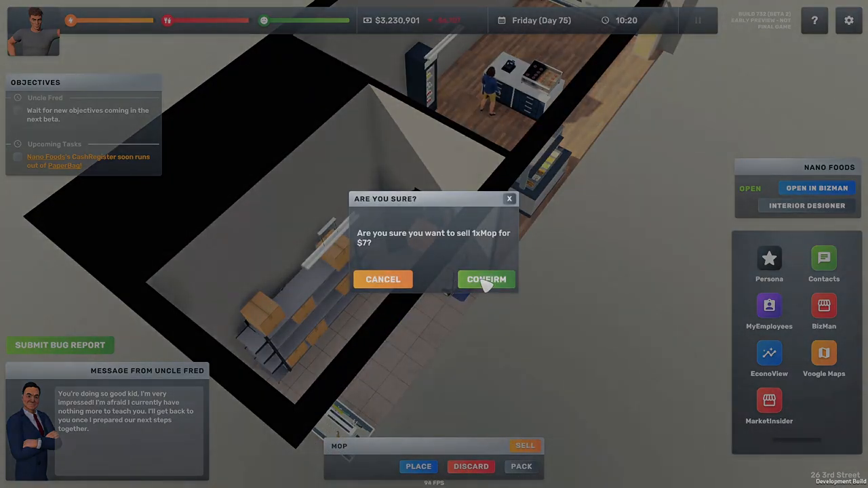
pyautogui.click(486, 280)
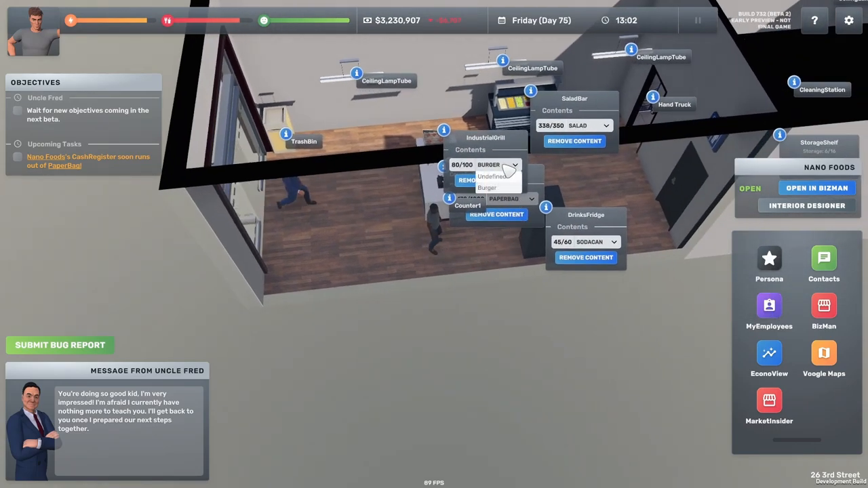
# Change the IndustrialGrill's content from Burger to Undefined
pyautogui.click(487, 176)
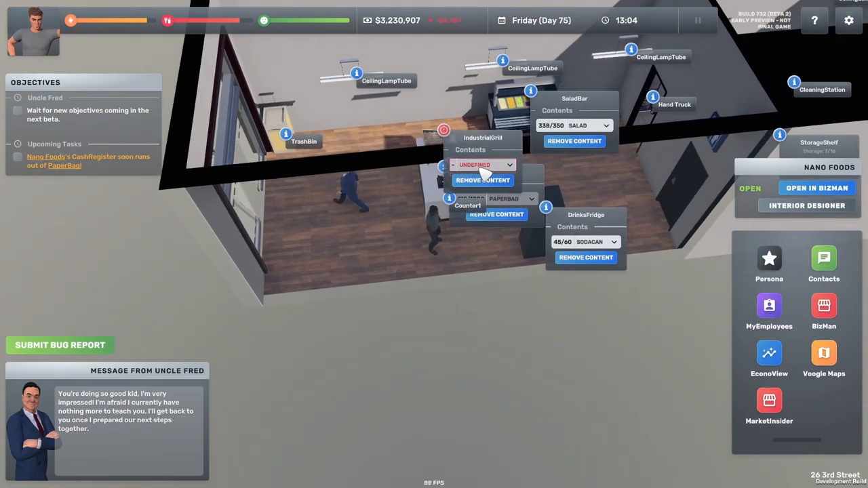
pyautogui.click(486, 166)
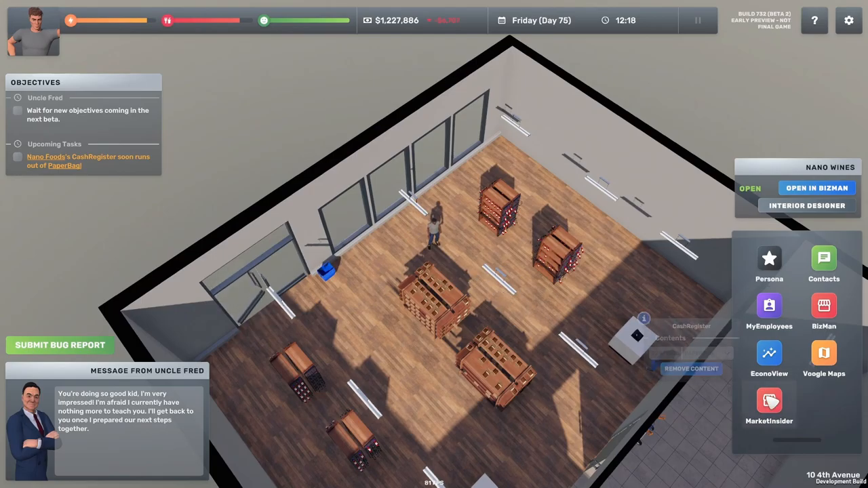
# Compare MarketInsider demand data for HellsKitchen and Midtown, then return to GarmentDistrict
pyautogui.click(769, 400)
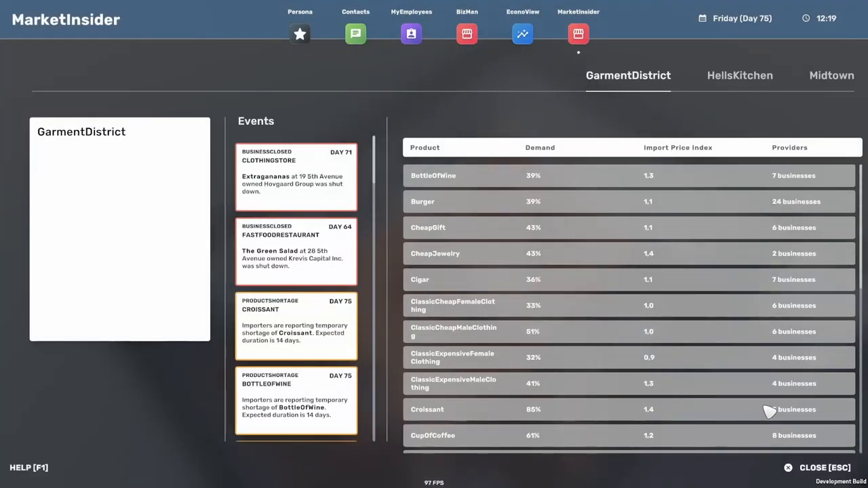
pyautogui.moveTo(772, 411)
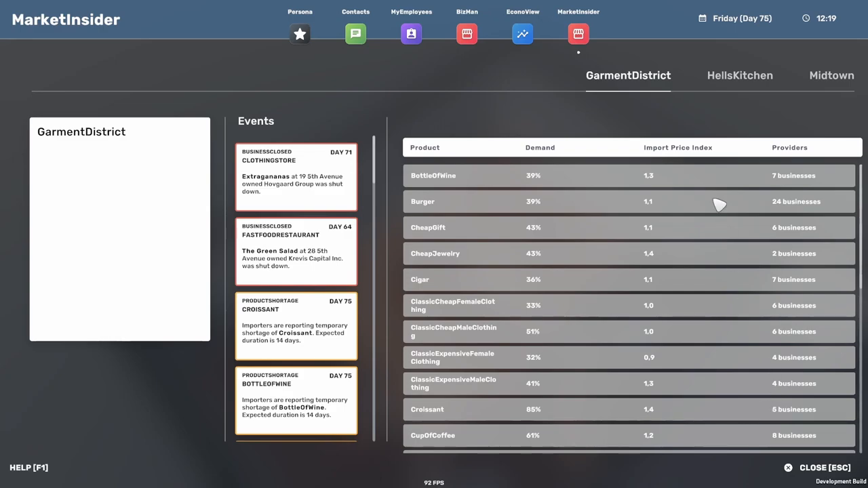
pyautogui.moveTo(722, 82)
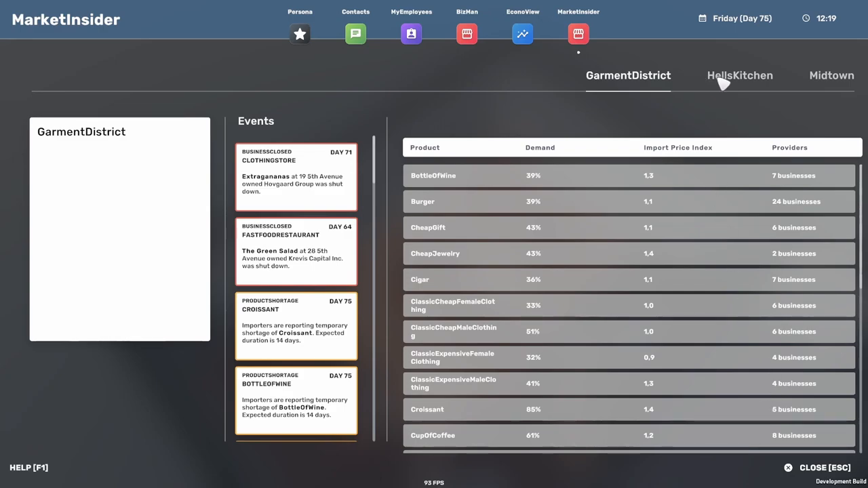
pyautogui.click(740, 76)
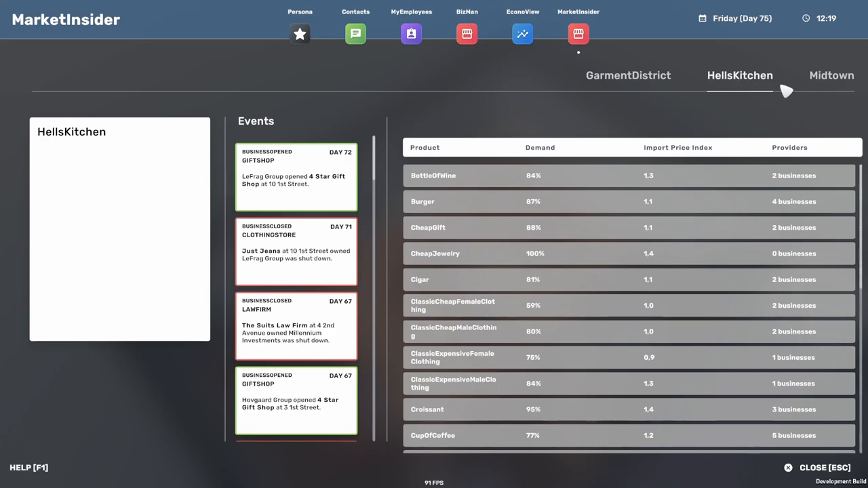
pyautogui.click(831, 76)
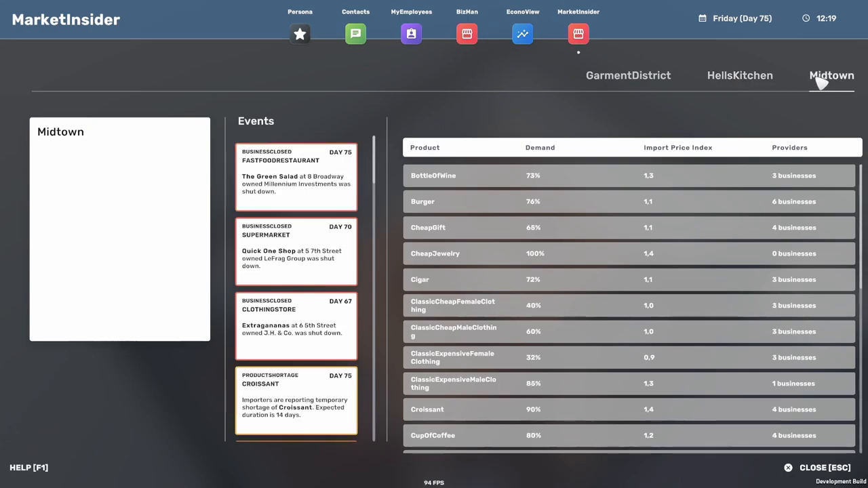
pyautogui.click(628, 76)
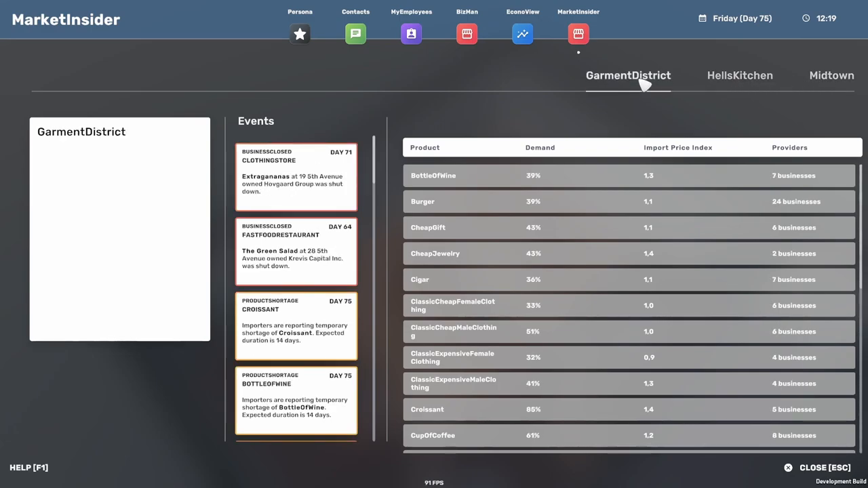
pyautogui.moveTo(441, 150)
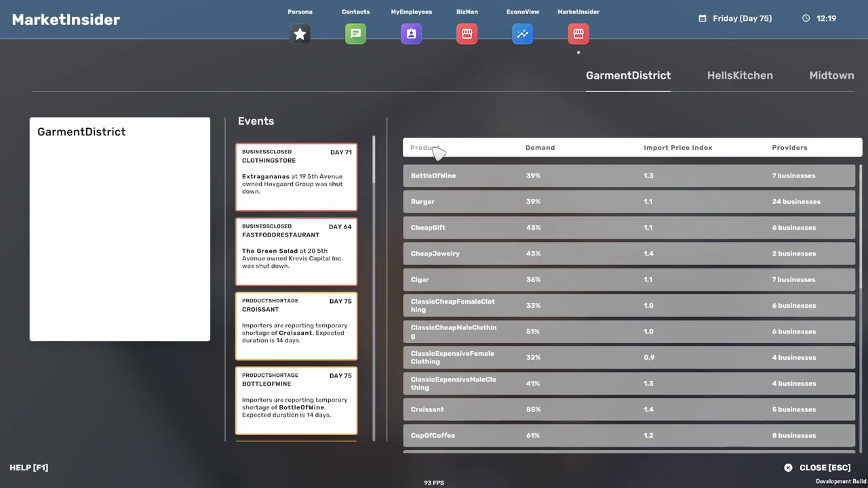
# Sort the GarmentDistrict table by product, demand and import price index, ending on fewest providers first
pyautogui.click(433, 146)
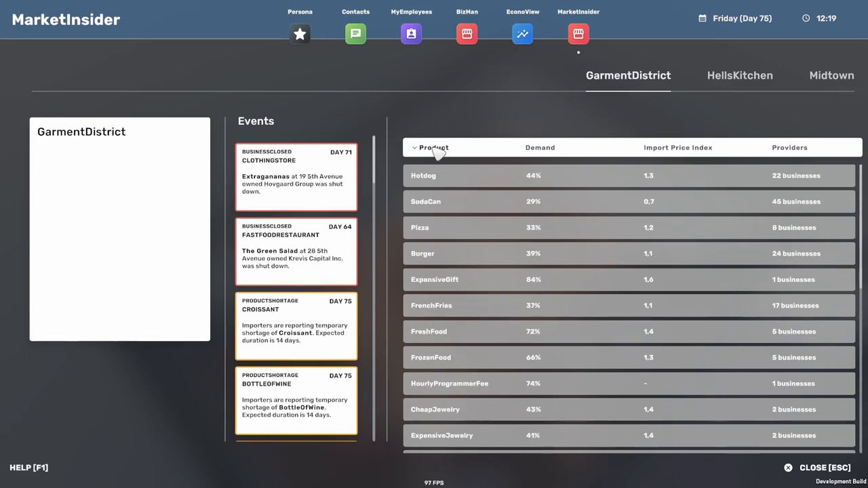
pyautogui.click(548, 147)
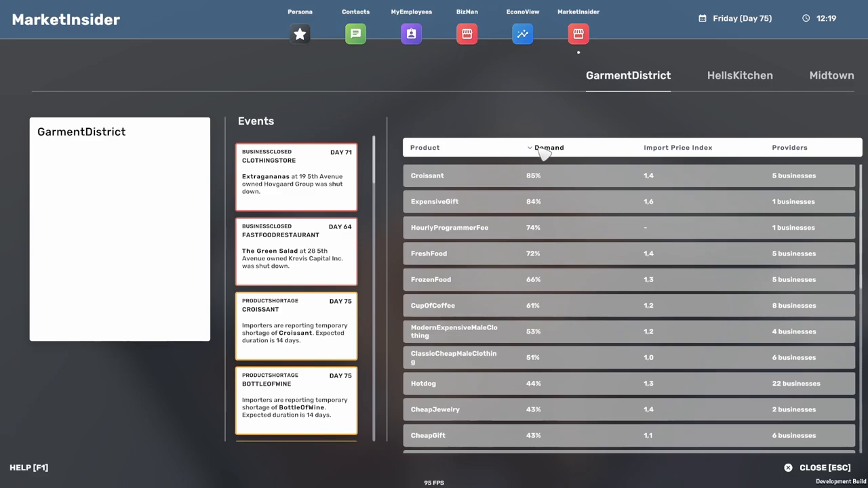
pyautogui.moveTo(681, 158)
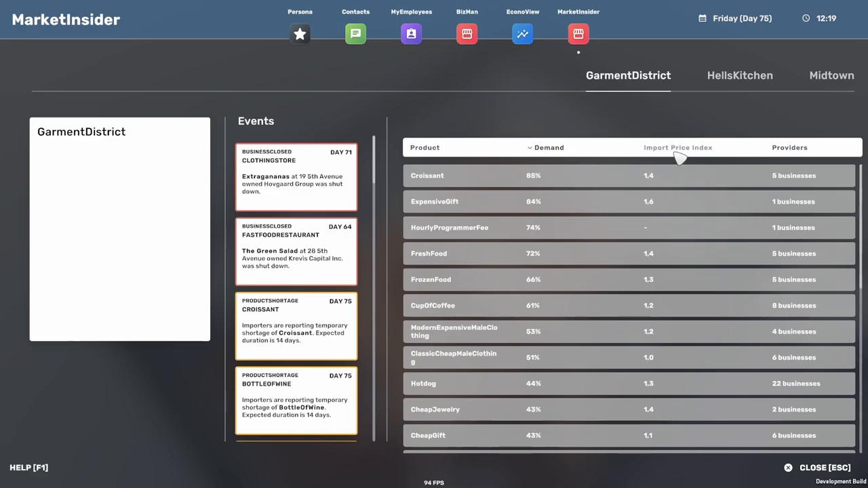
pyautogui.click(679, 147)
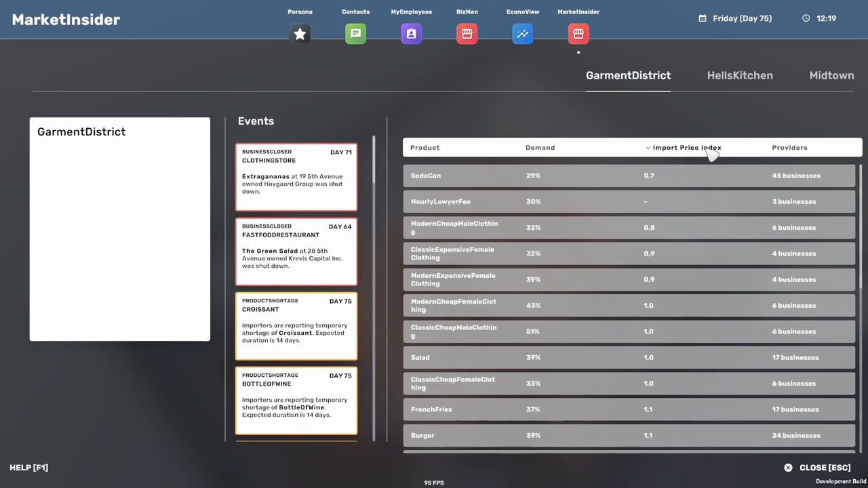
pyautogui.click(794, 146)
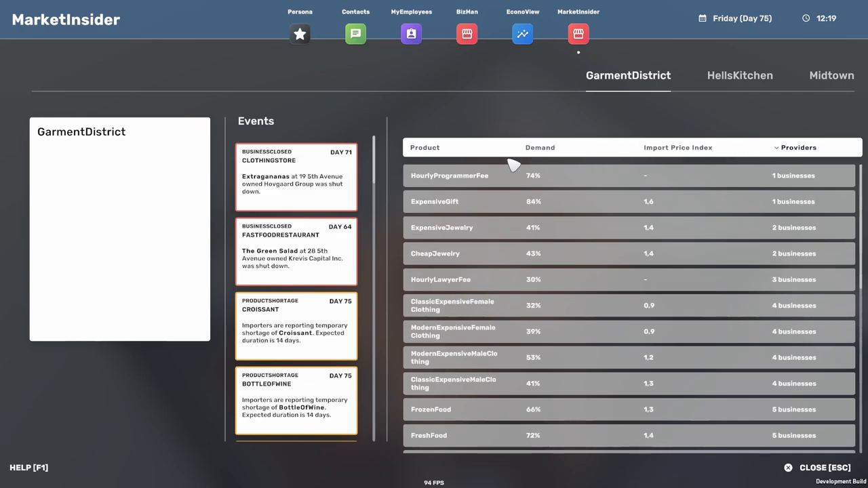
# Scroll the GarmentDistrict Events list down to the older Hype entries at the bottom
pyautogui.scroll(-3)
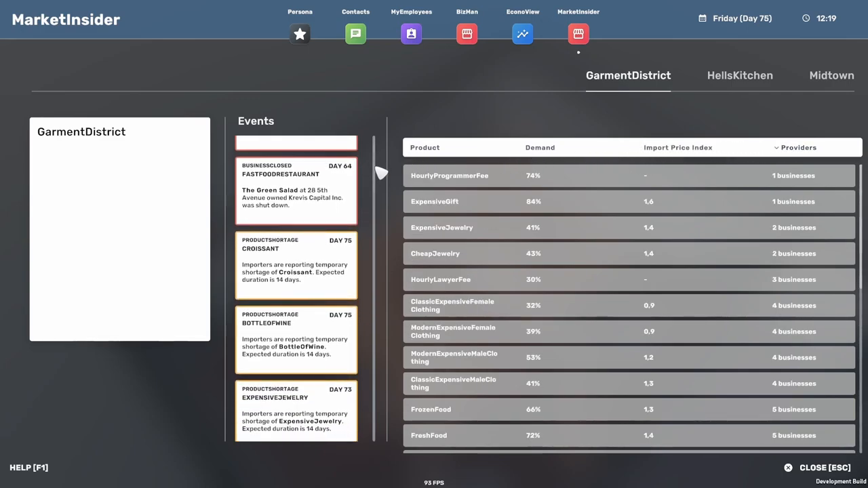
pyautogui.scroll(-3)
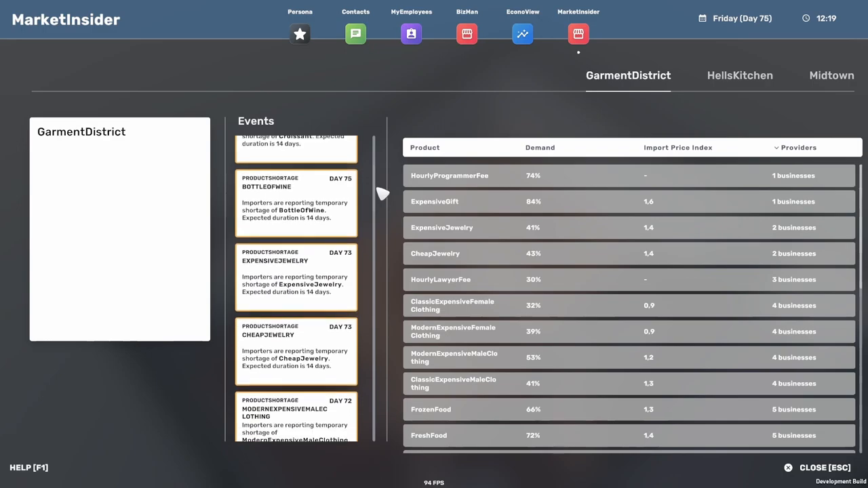
pyautogui.scroll(-3)
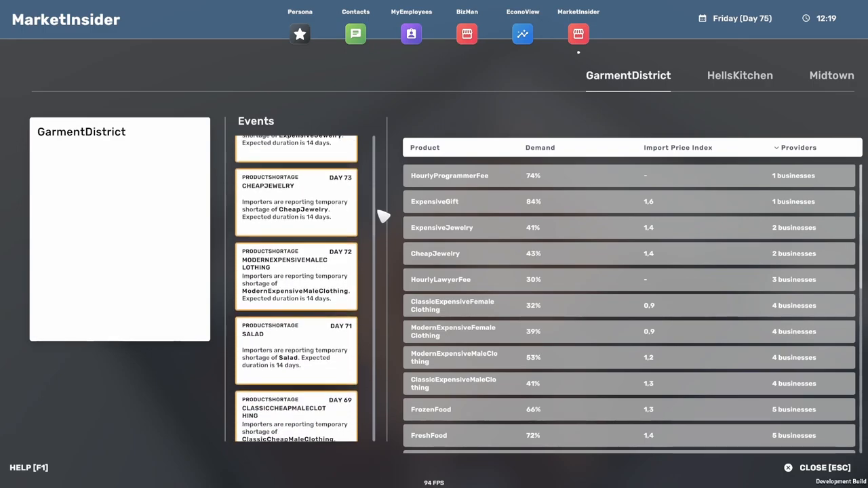
pyautogui.scroll(-3)
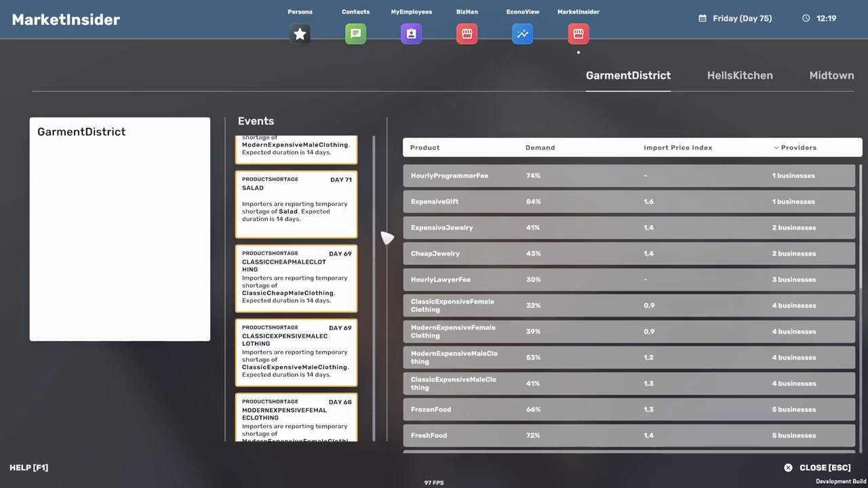
pyautogui.scroll(-3)
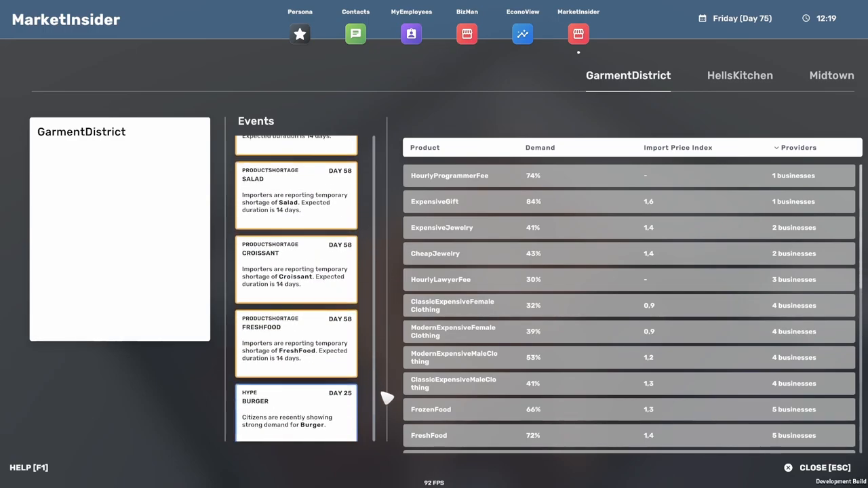
pyautogui.scroll(-3)
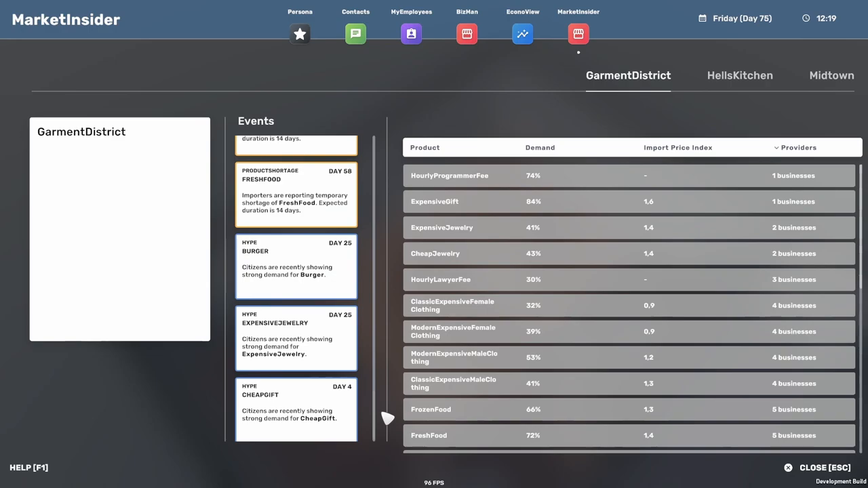
pyautogui.click(740, 76)
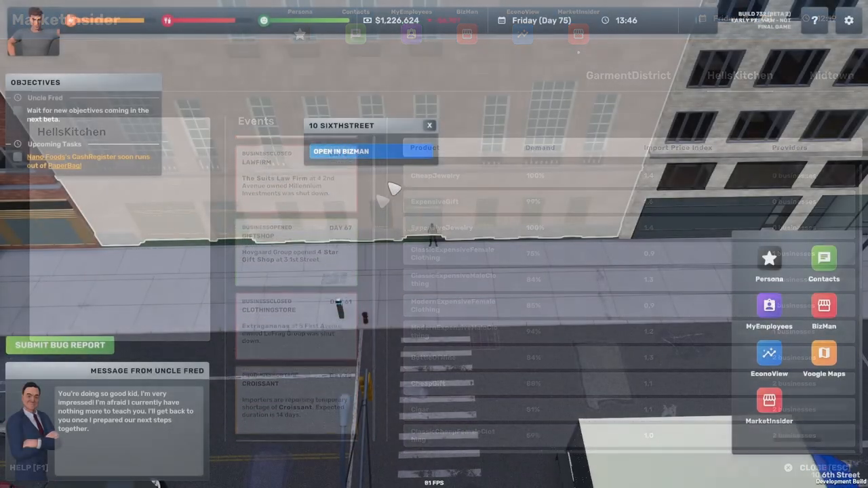
# Rent the 1000 m2 retail building at 10 SixthStreet and close BizMan
pyautogui.click(341, 151)
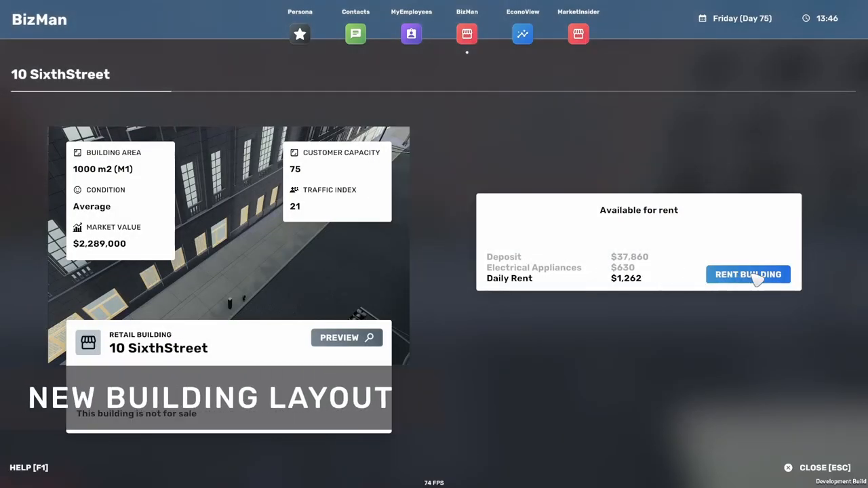
pyautogui.click(749, 274)
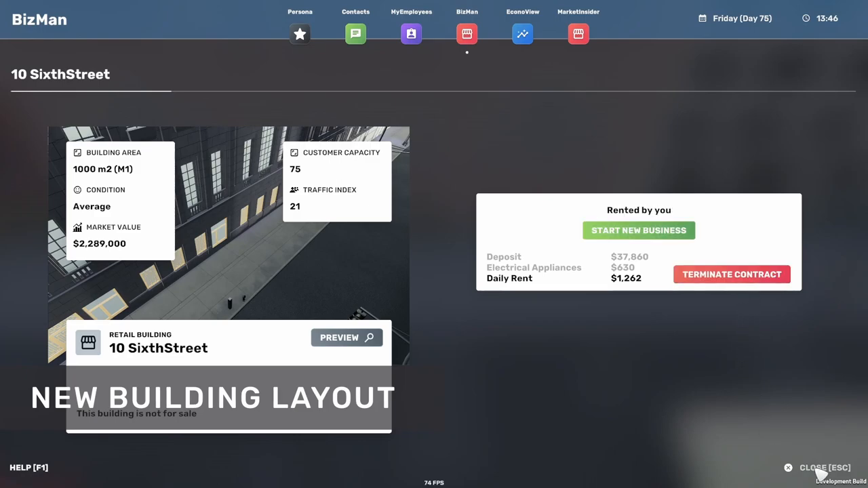
pyautogui.click(825, 468)
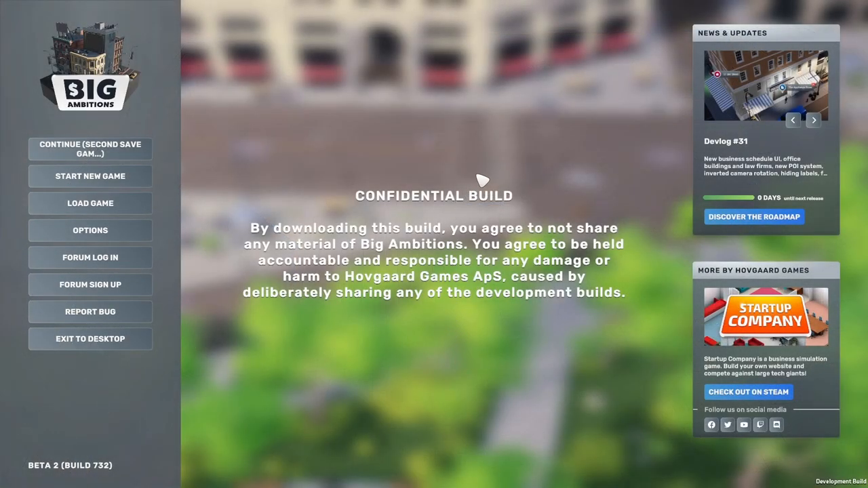
# Step back two devlog news items, then go to the Load Game screen
pyautogui.click(814, 119)
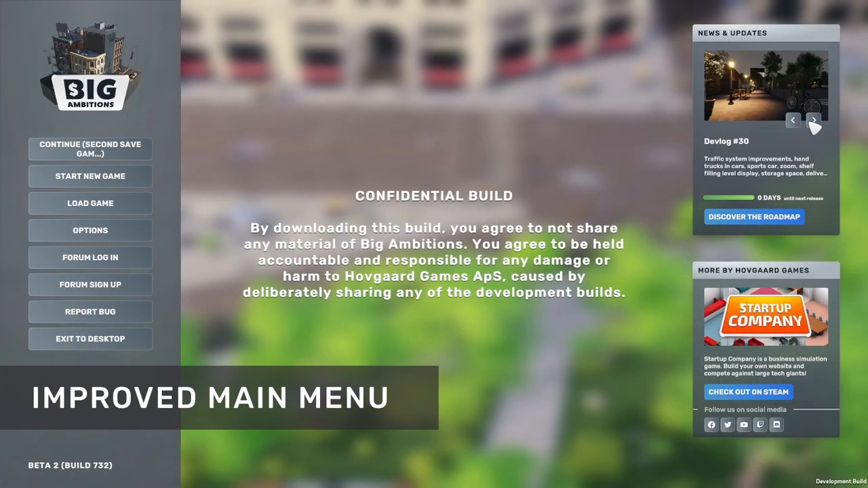
pyautogui.click(814, 120)
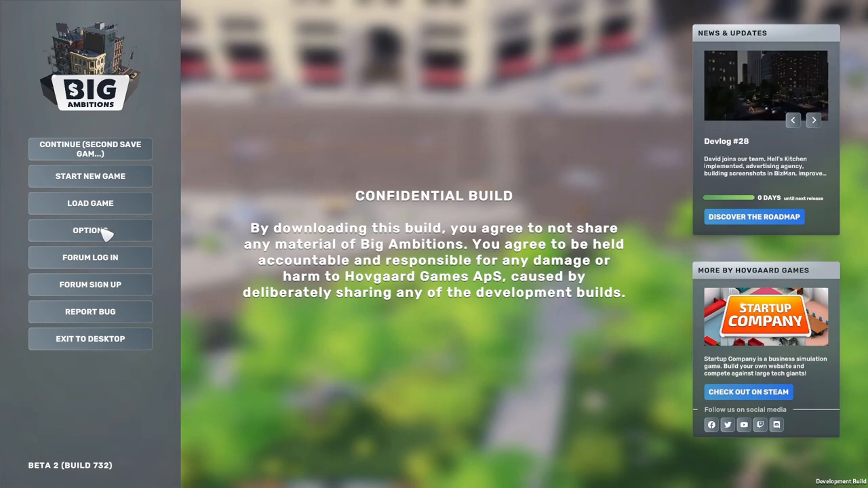
pyautogui.click(90, 231)
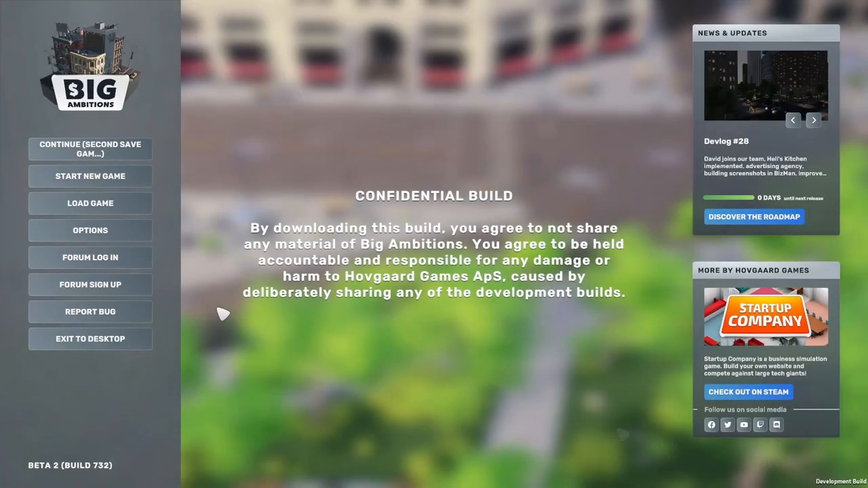
pyautogui.click(89, 204)
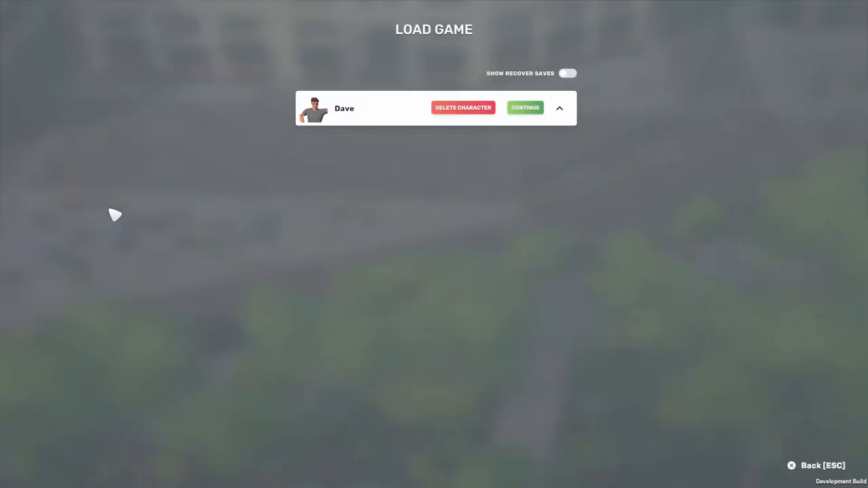
# Expand Dave's saves with Show Recover Saves on and load Recover #1
pyautogui.click(559, 108)
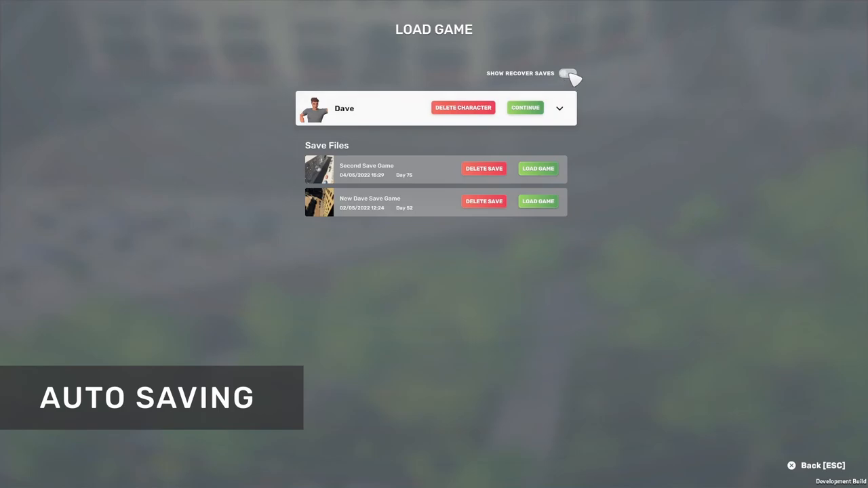
pyautogui.click(567, 73)
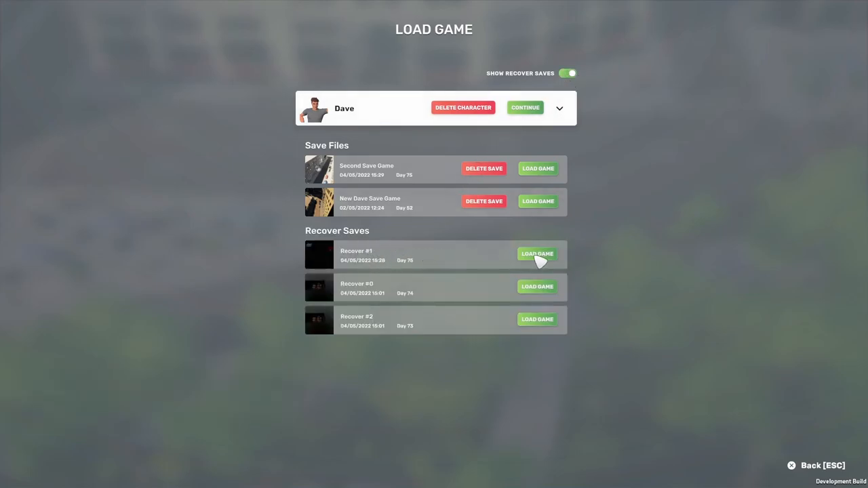
pyautogui.click(537, 254)
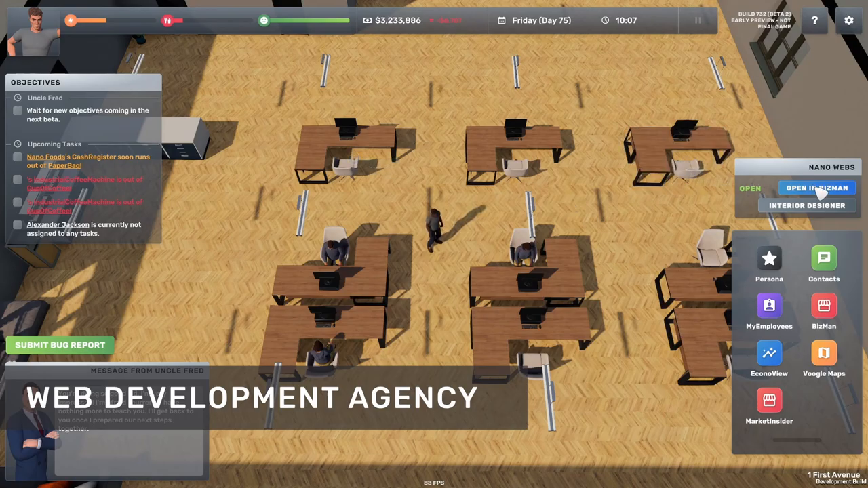
# View the Nano Webs staff schedule in BizMan, three employees working 09:00–19:00
pyautogui.click(817, 187)
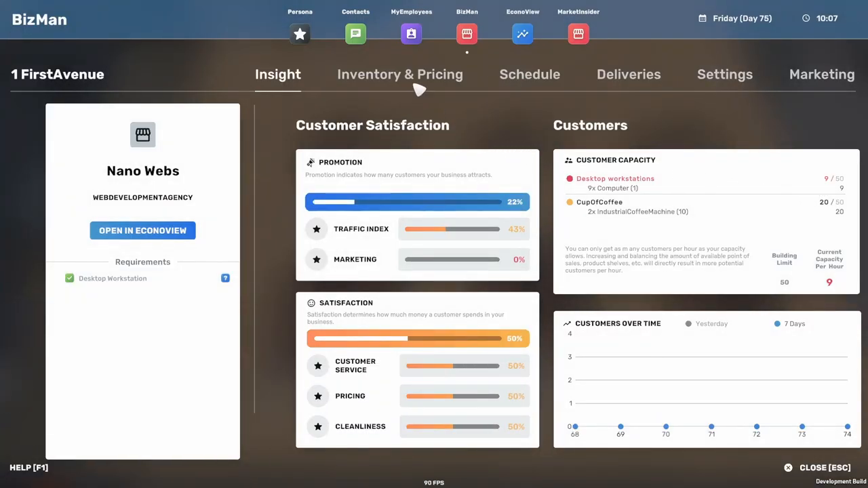
pyautogui.click(529, 74)
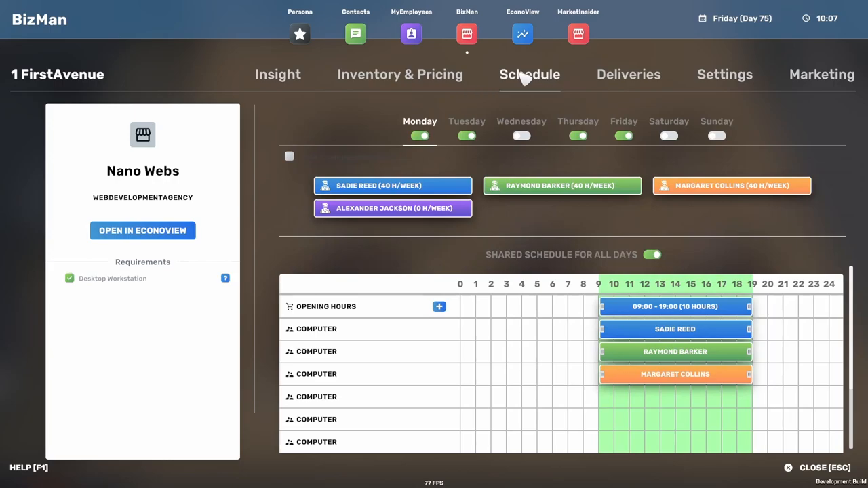
pyautogui.moveTo(392, 209)
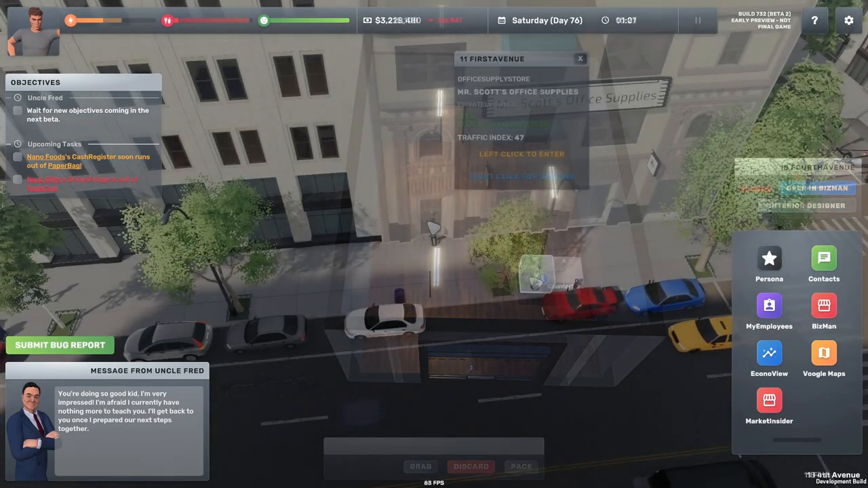
# Enter Mr. Scott's Office Supplies and place the $4,300 order for computer, desk and chair
pyautogui.click(521, 155)
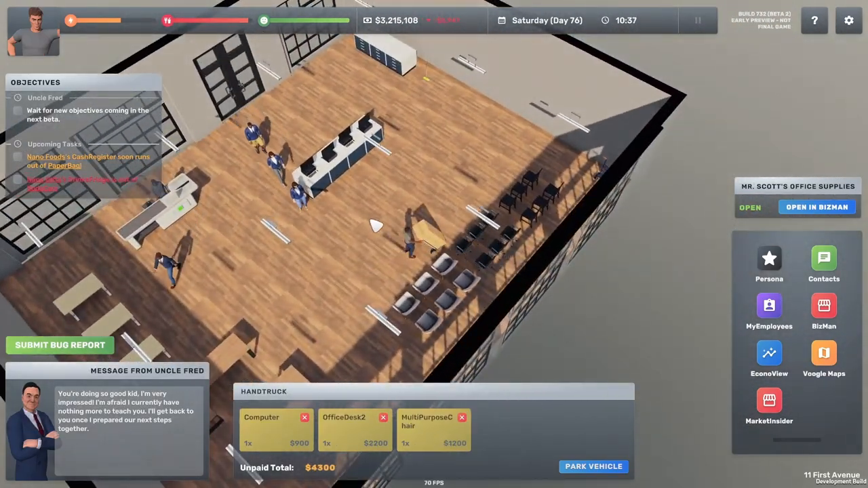
pyautogui.click(593, 467)
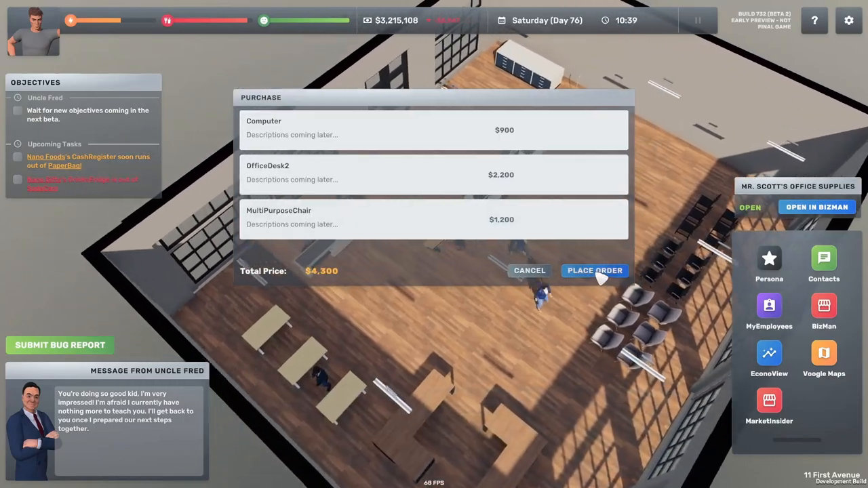
pyautogui.click(594, 270)
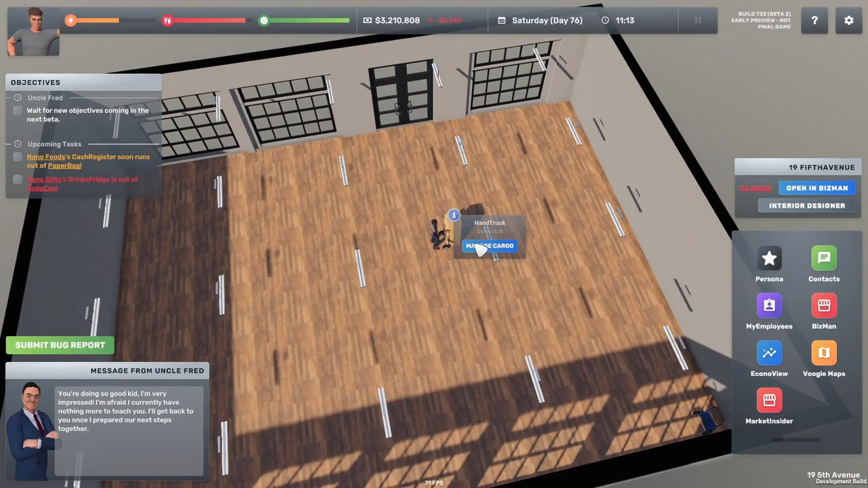
# Unload the handtruck and place the office desk with the computer inside 19 Fifth Avenue
pyautogui.click(489, 245)
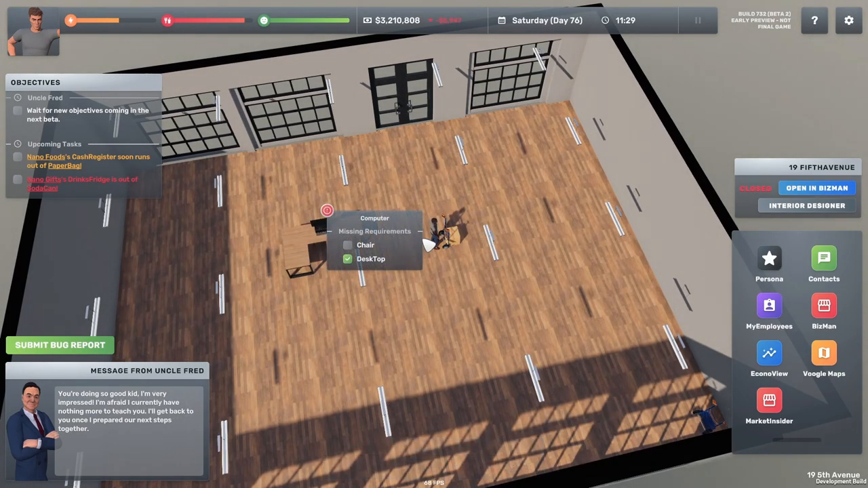
pyautogui.moveTo(307, 208)
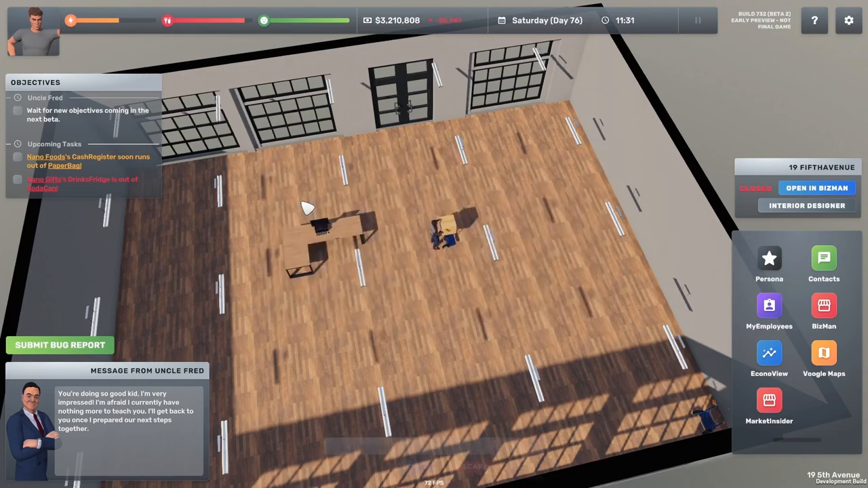